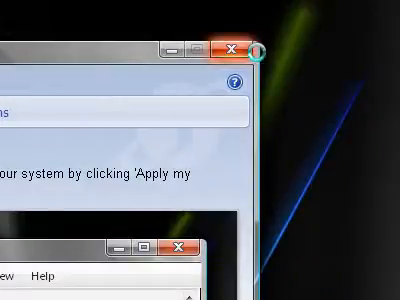
- Close the open window so the Start menu's places can be reached
left_click(20, 290)
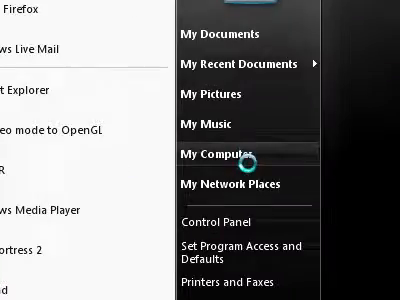
- Browse from My Computer into C:\Program Files and scan down the program subfolders
left_click(216, 158)
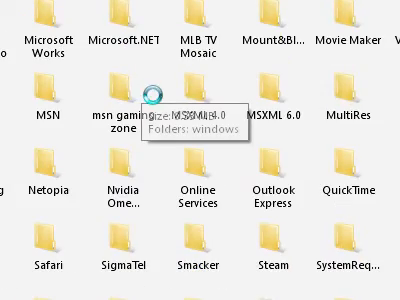
scroll("down", 3)
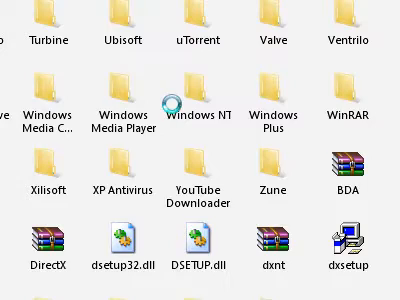